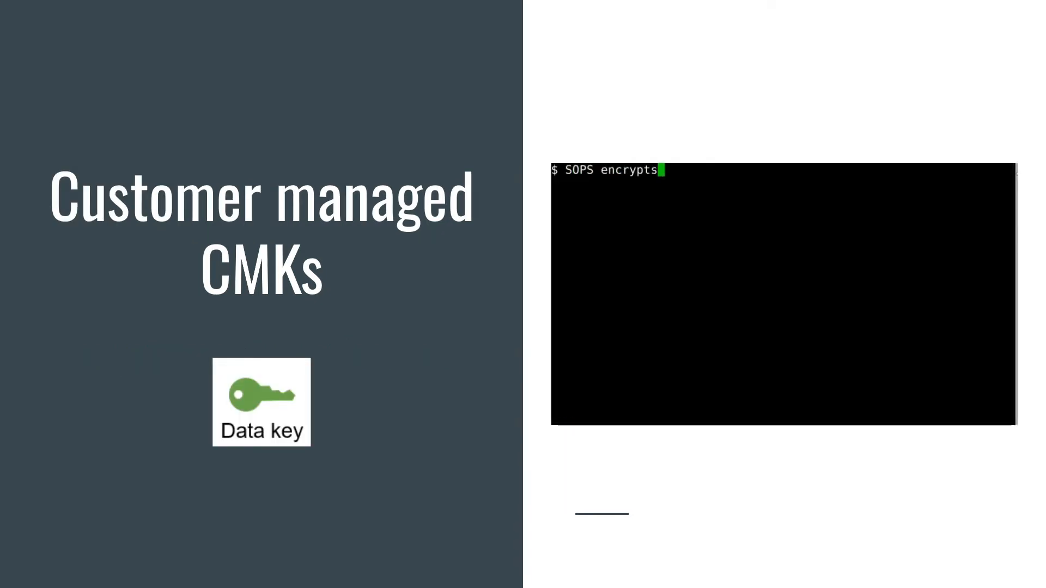
text(the values of a yaml or json file, not he keys^C)
text(vim example.yaml)
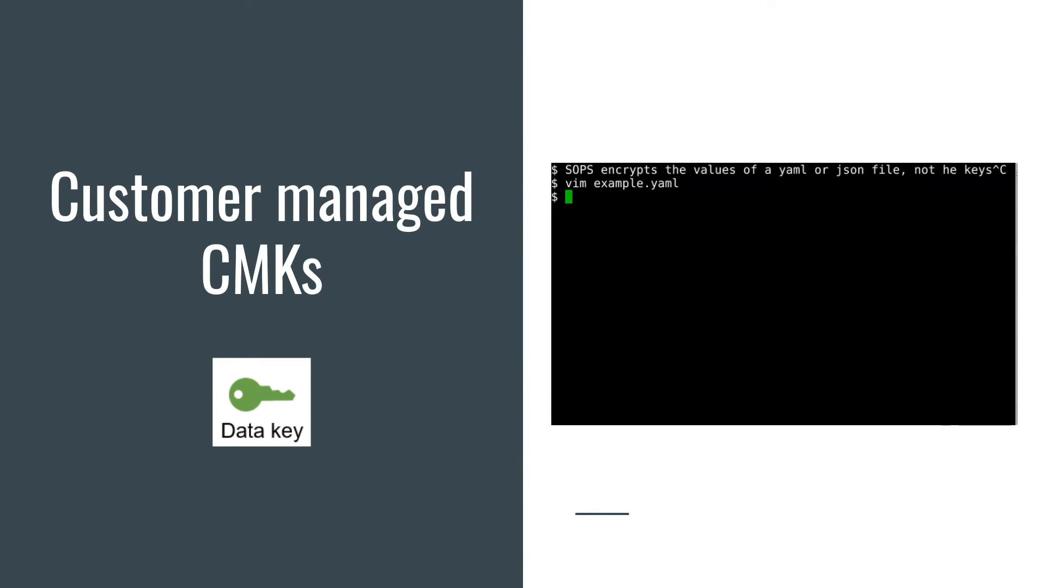
text(To decrypt a file, use sop)
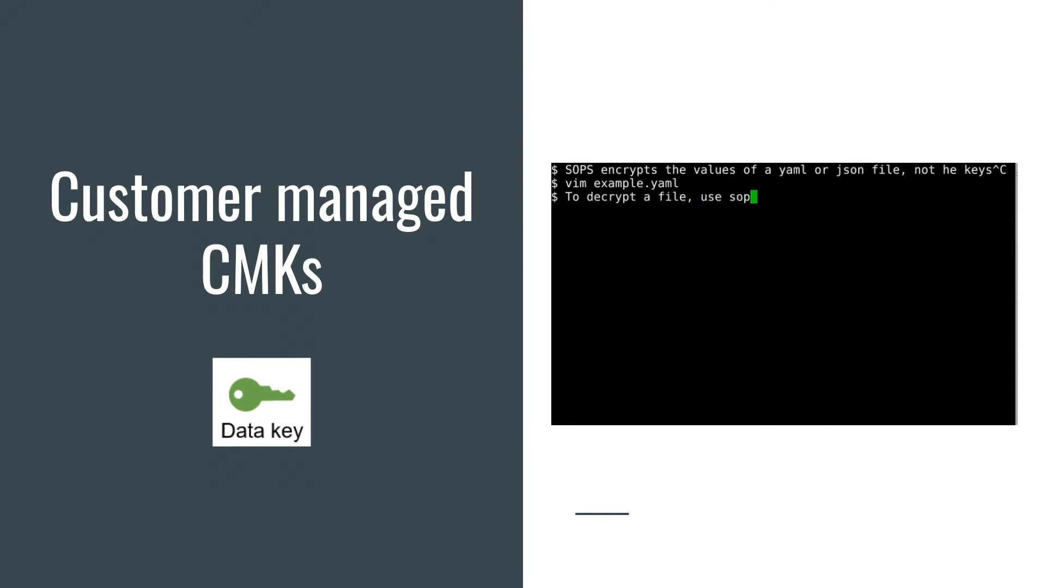
text(sops ex)
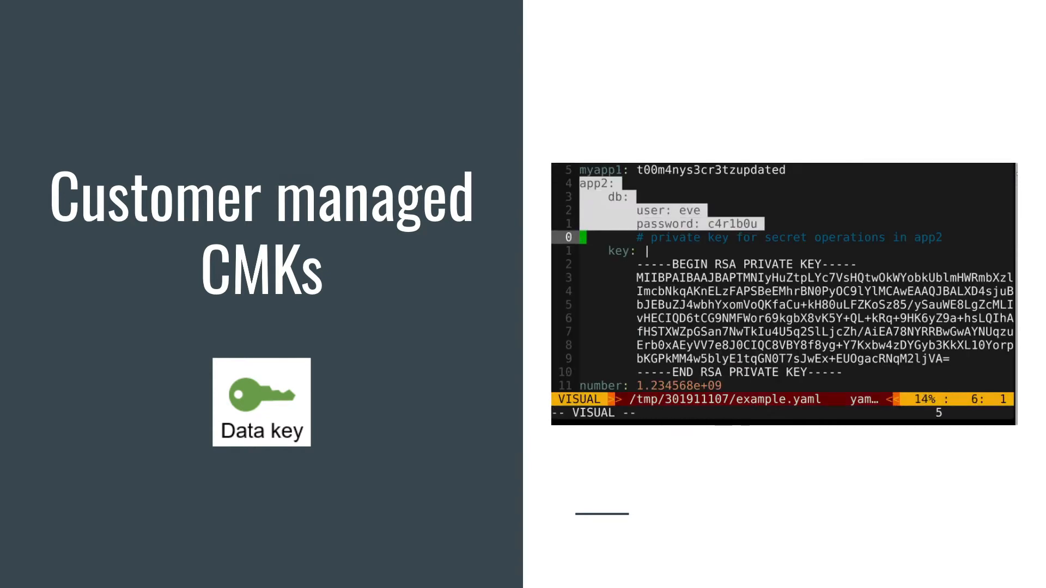
key(Escape)
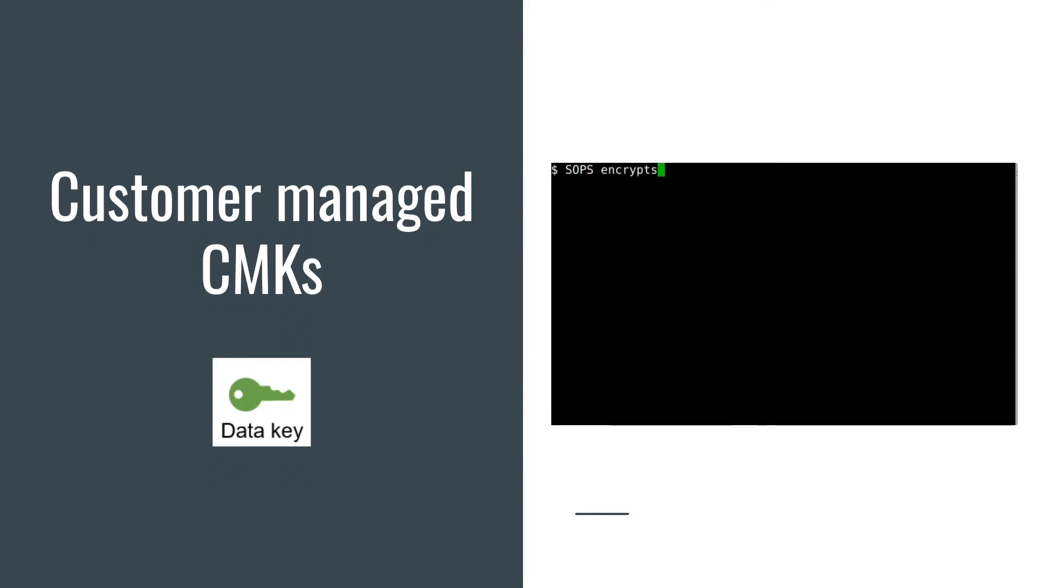
text(the values of a yaml or json)
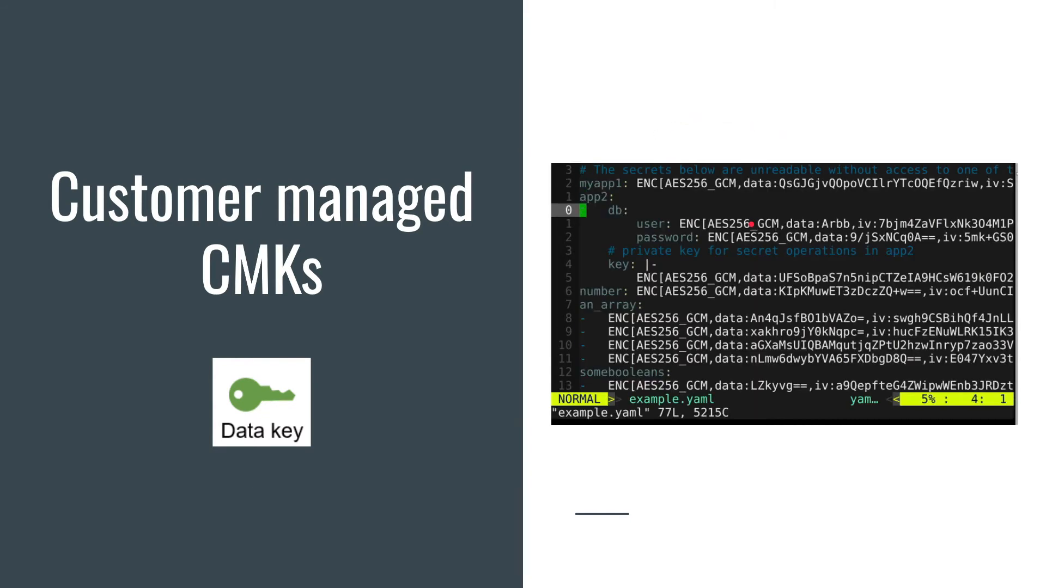
key(v)
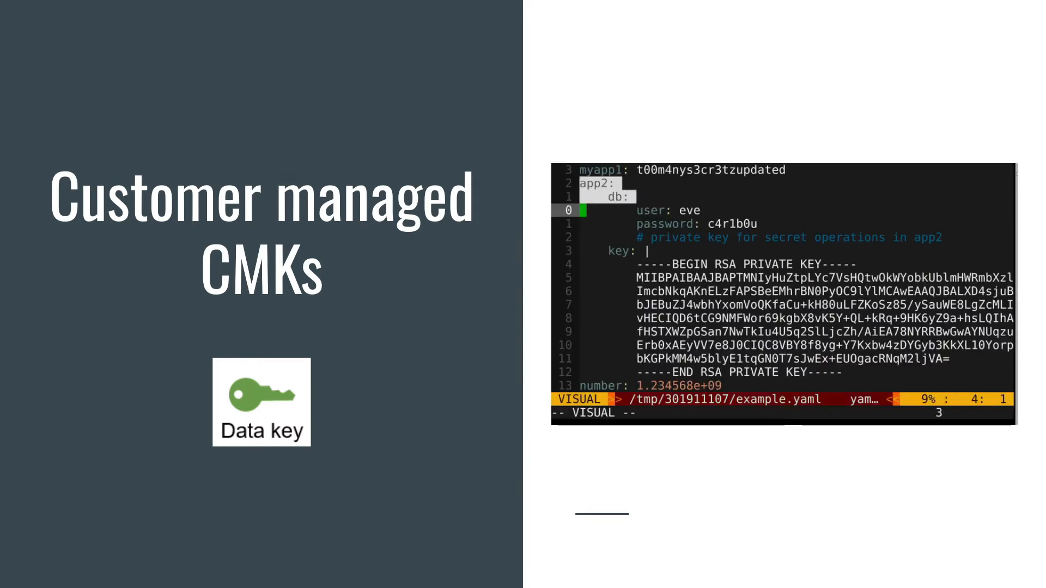
key(Escape)
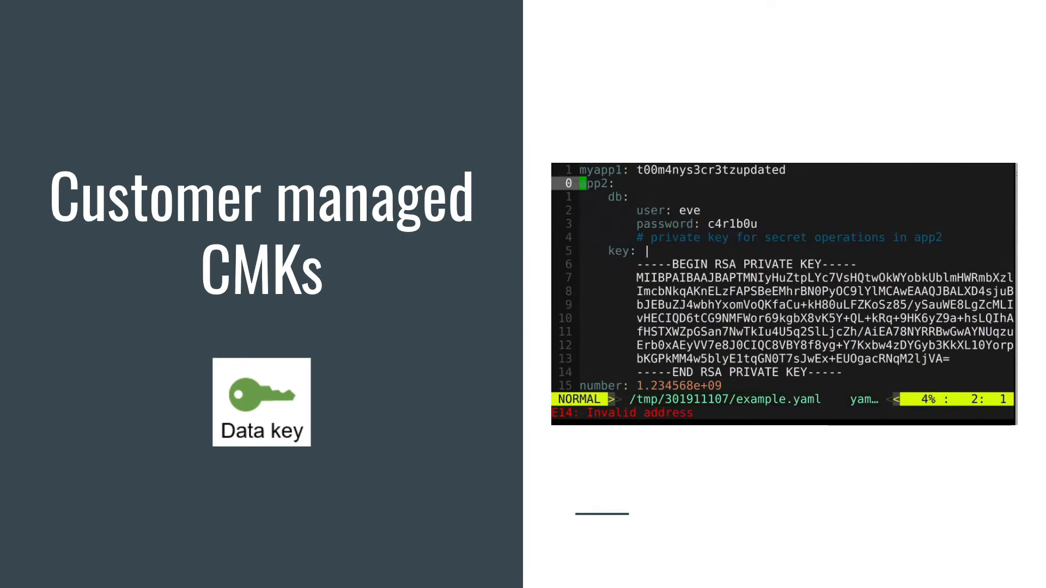